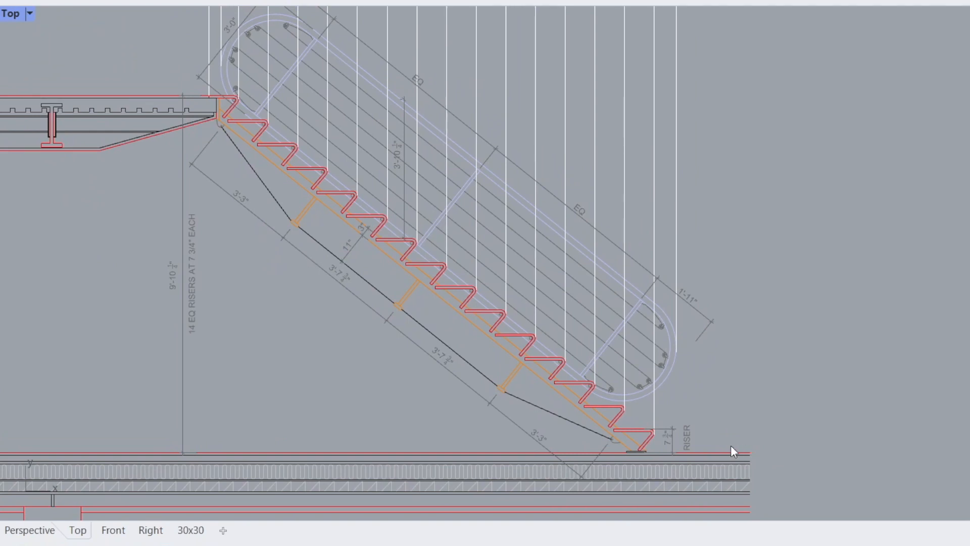
Show the 30x30 layout and zoom until the tread plan and stair section fit.
drag(733, 450, 575, 393)
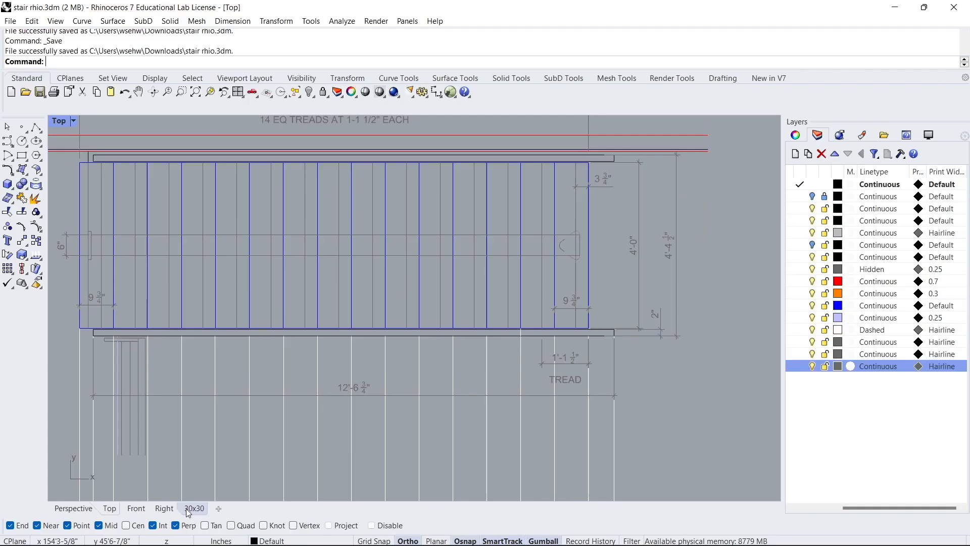
click(193, 508)
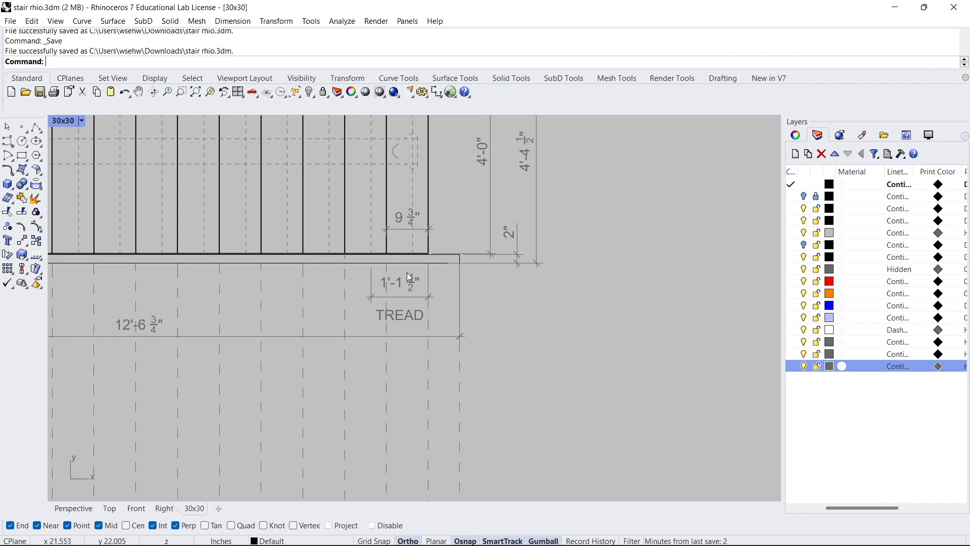
scroll(down, 3)
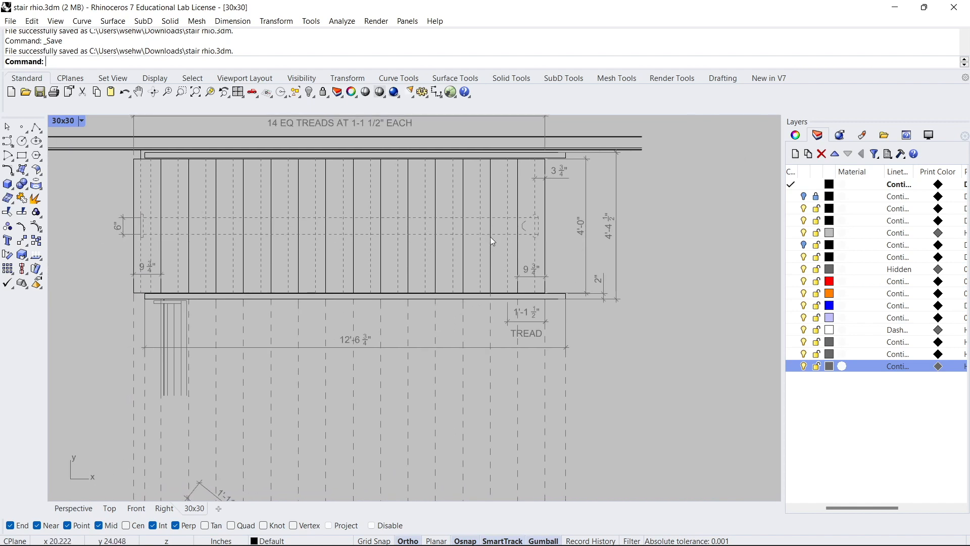
mouse_move(287, 227)
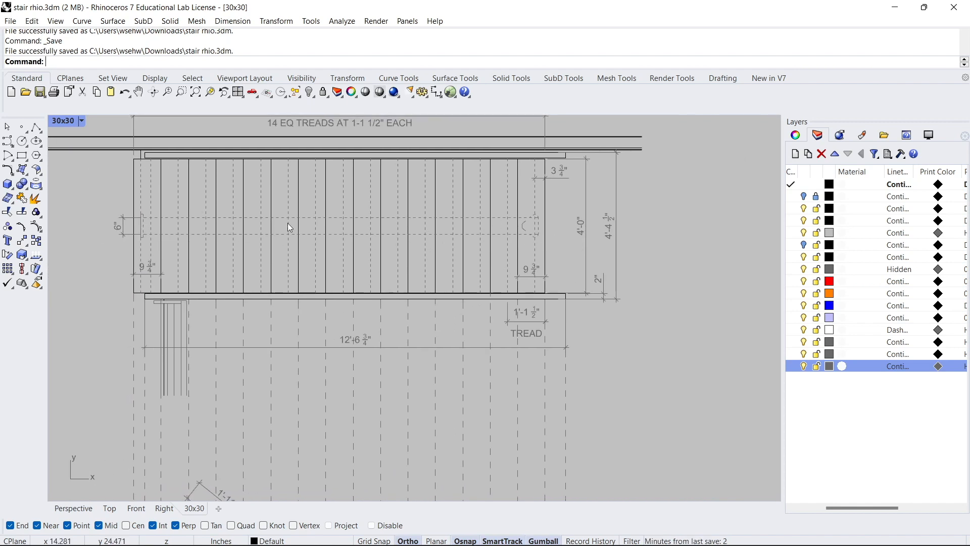
scroll(down, 3)
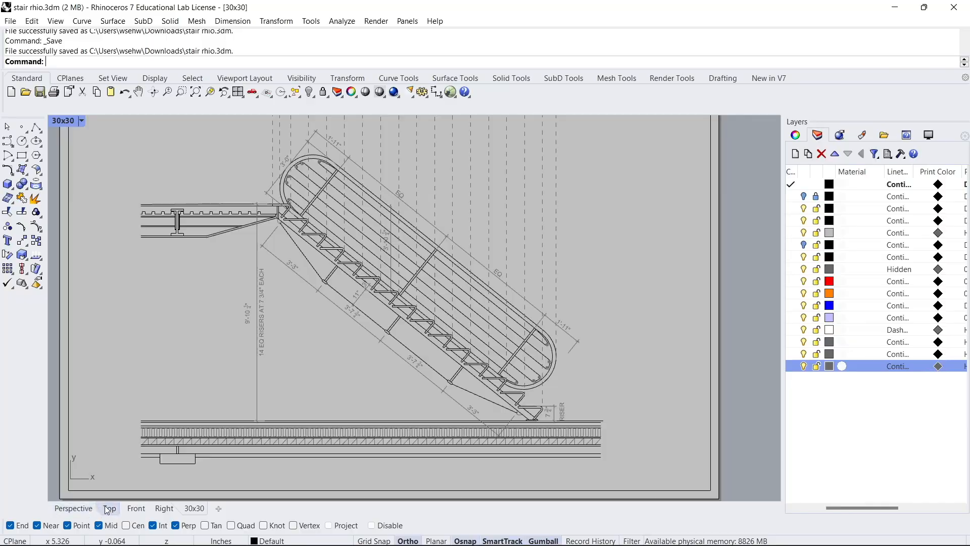
In the Top view, start a linear Dim snapped across the lowest riser (7.87).
click(108, 508)
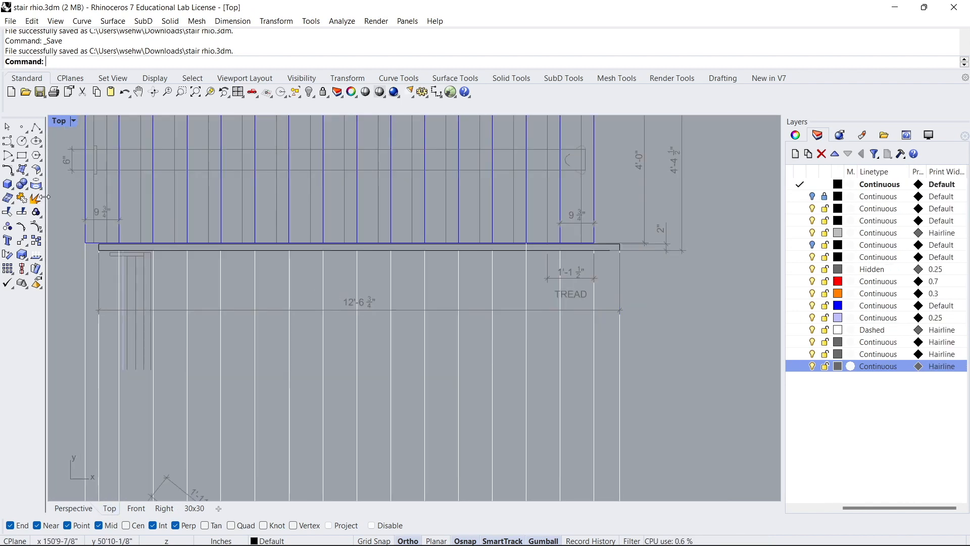
text(Dim)
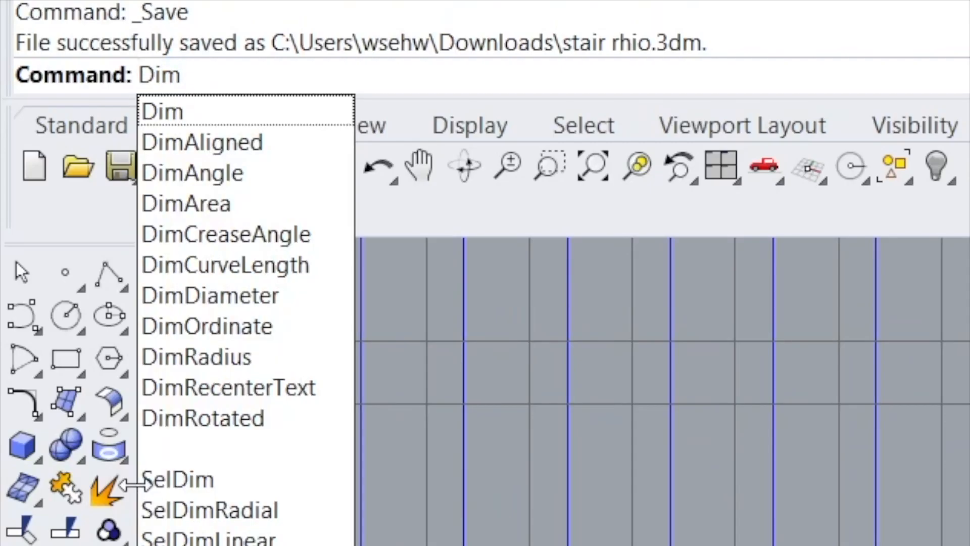
mouse_move(179, 111)
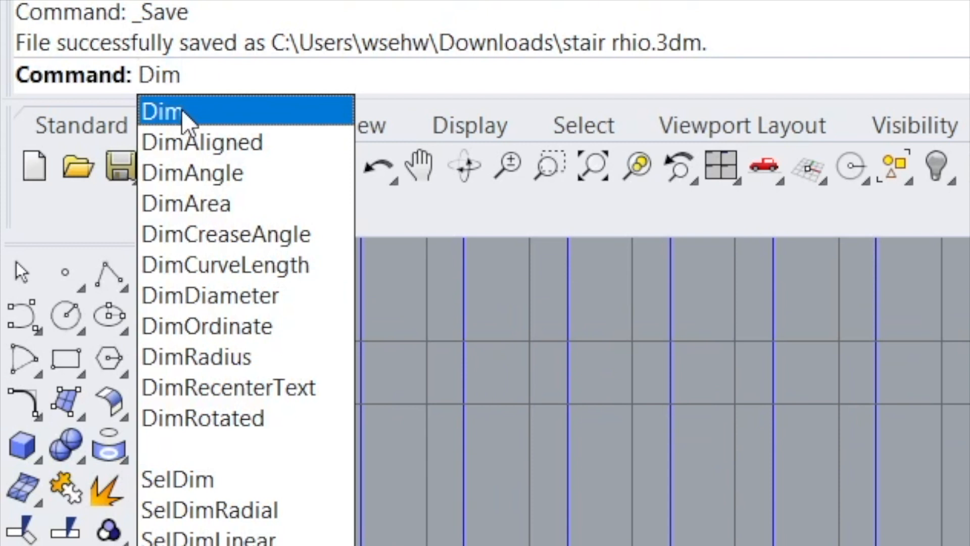
mouse_move(203, 140)
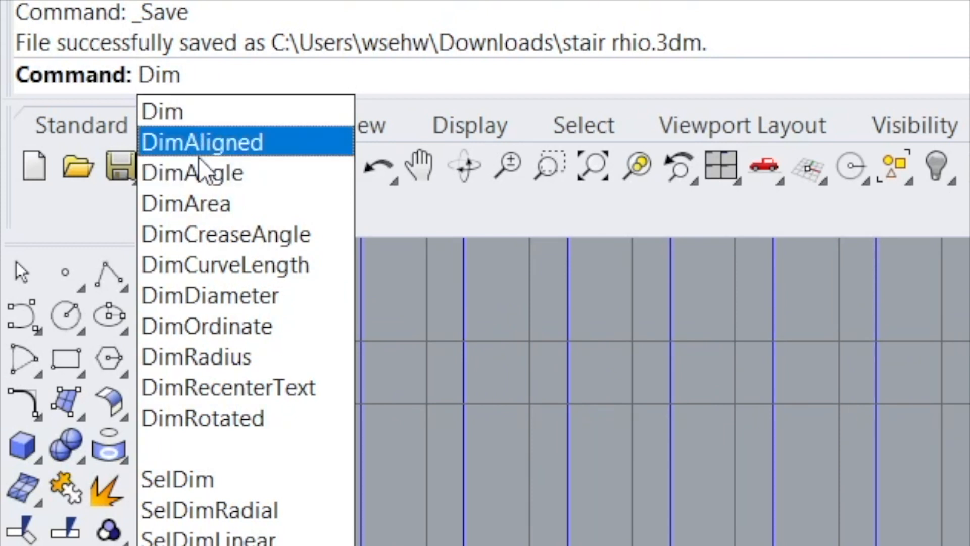
click(203, 142)
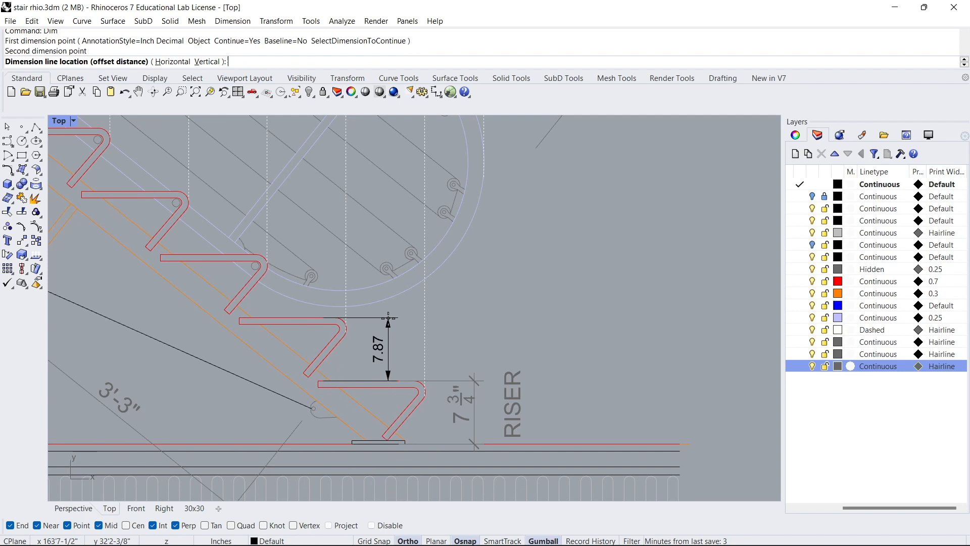
Place the 7.87 dimension line beside the lowest riser with Continue=No.
click(388, 267)
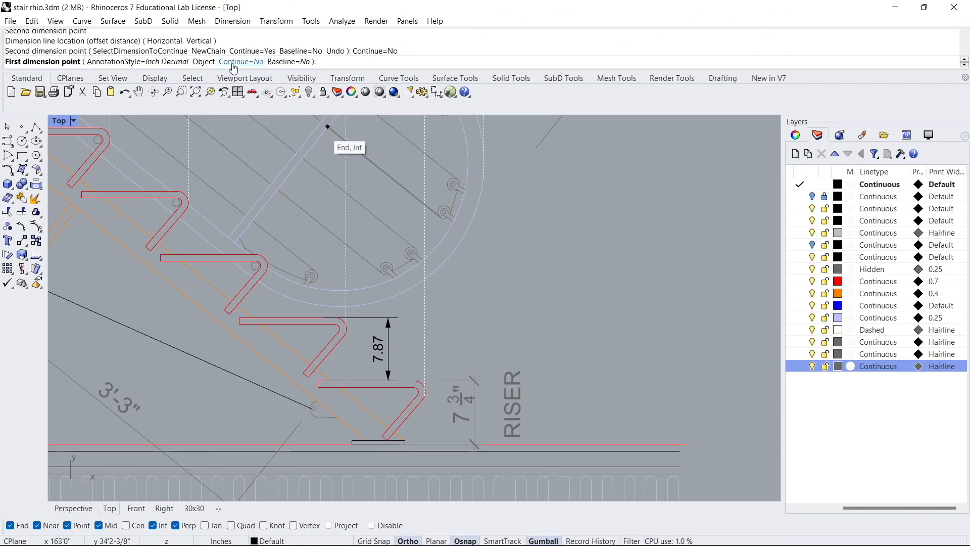
click(358, 348)
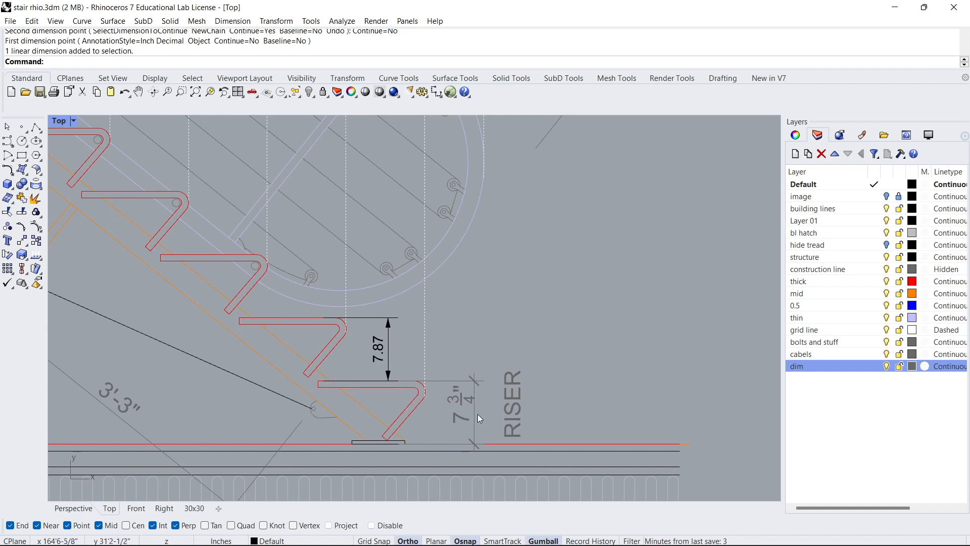
mouse_move(423, 352)
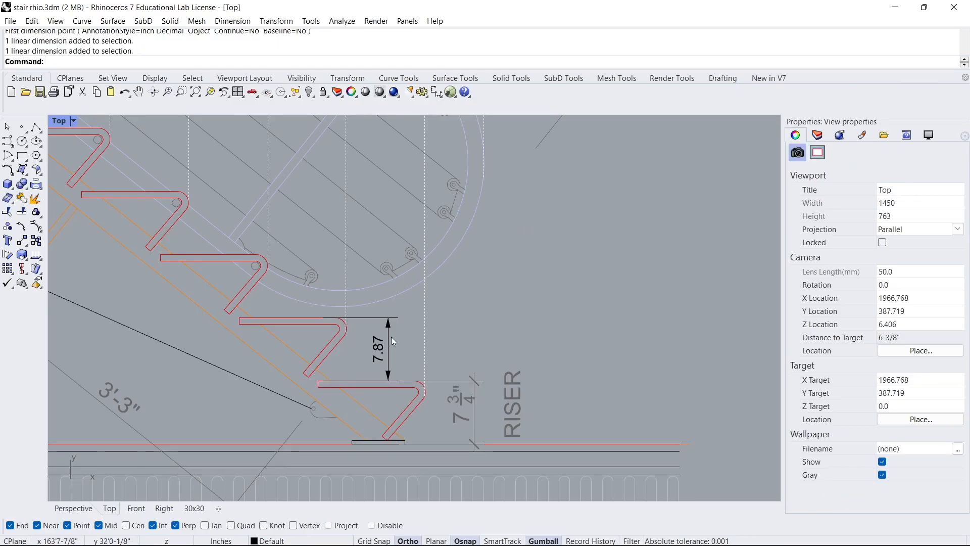
Open the riser dimension's properties and pick the Foot-Inch Architectural style.
double_click(391, 340)
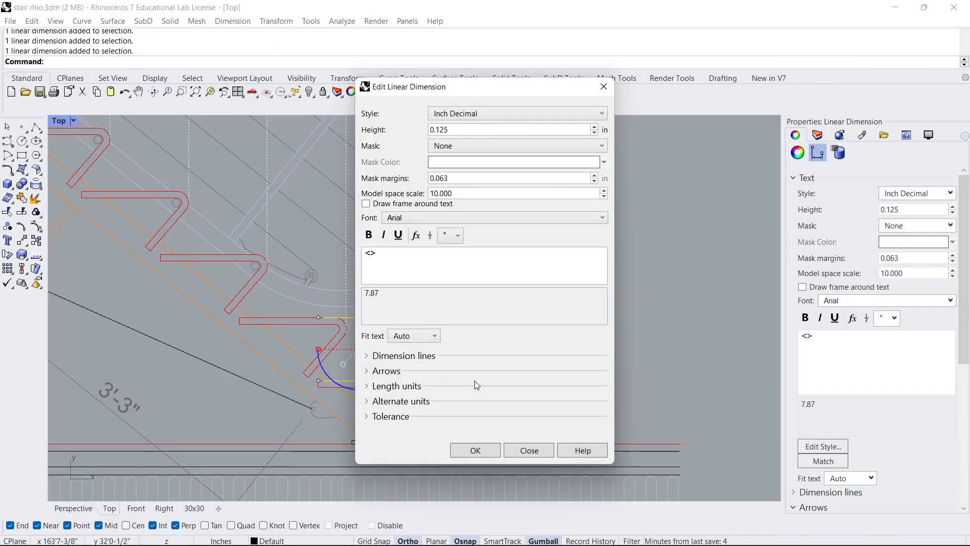
click(474, 450)
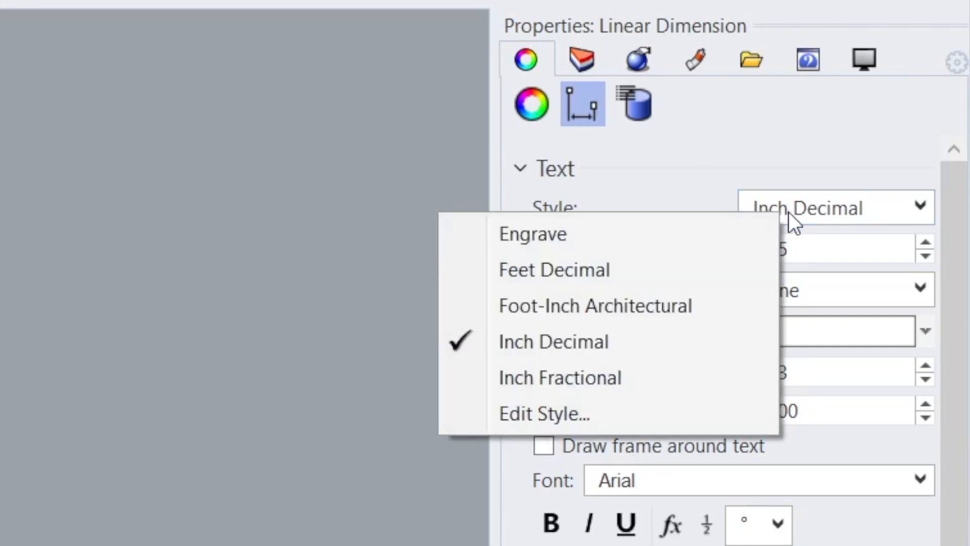
click(595, 305)
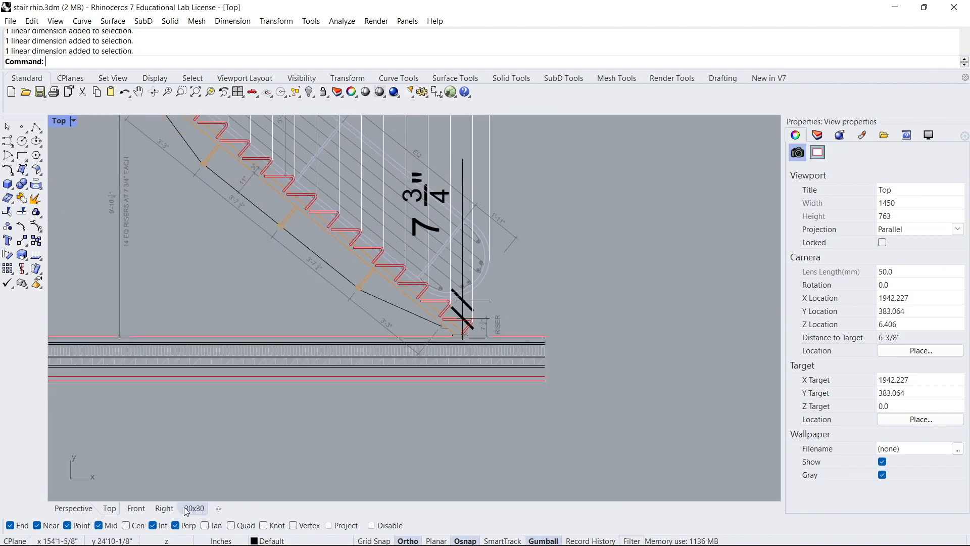
Change the riser dimension's model space scale from 96 to 10 and height to 0.2.
click(193, 508)
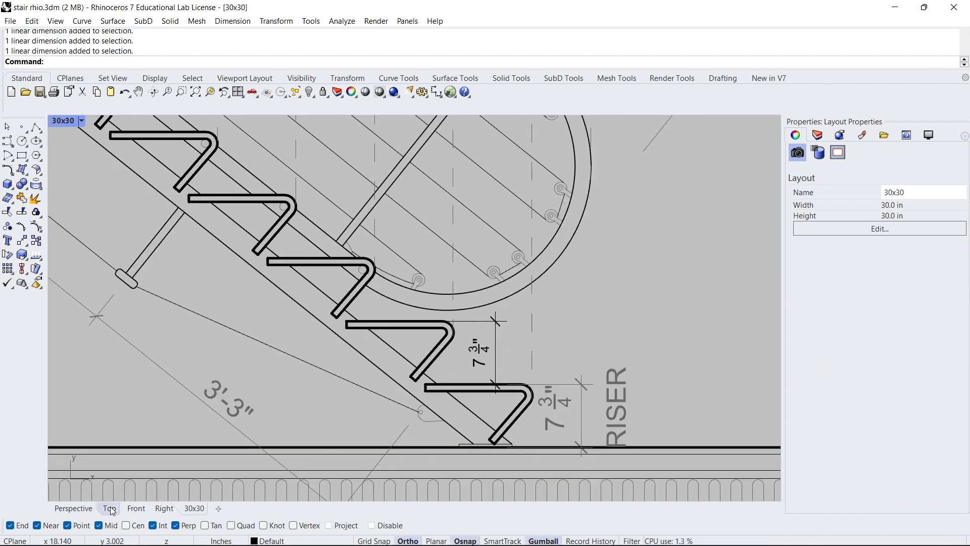
click(109, 508)
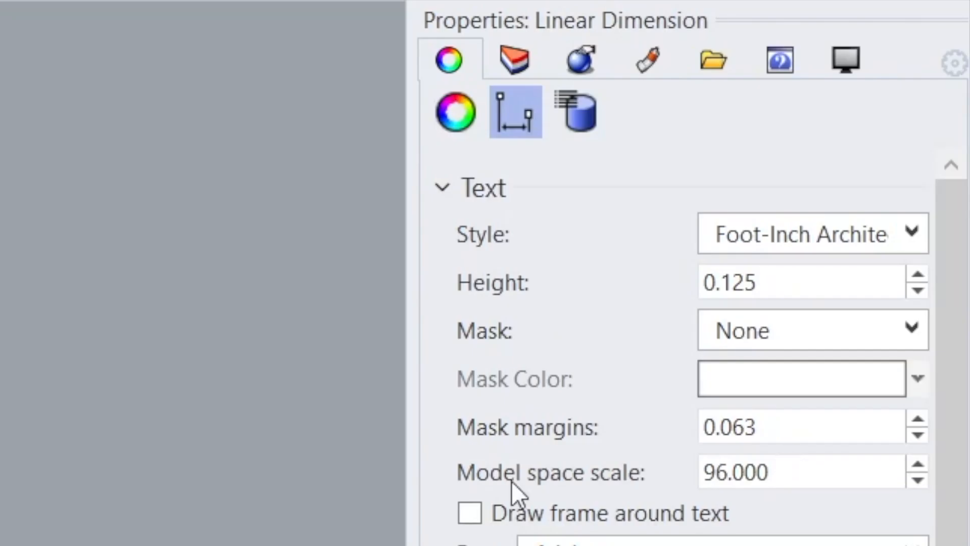
double_click(735, 472)
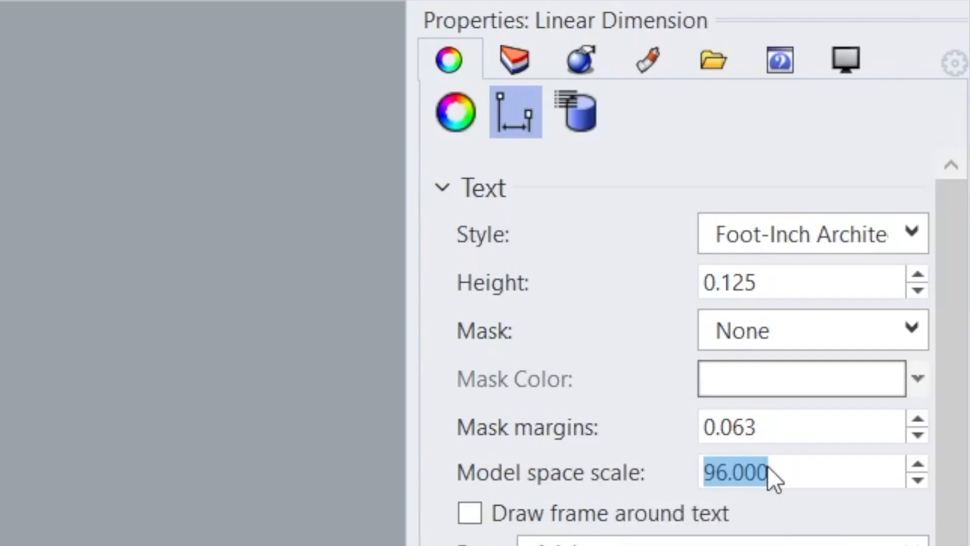
text(10.000)
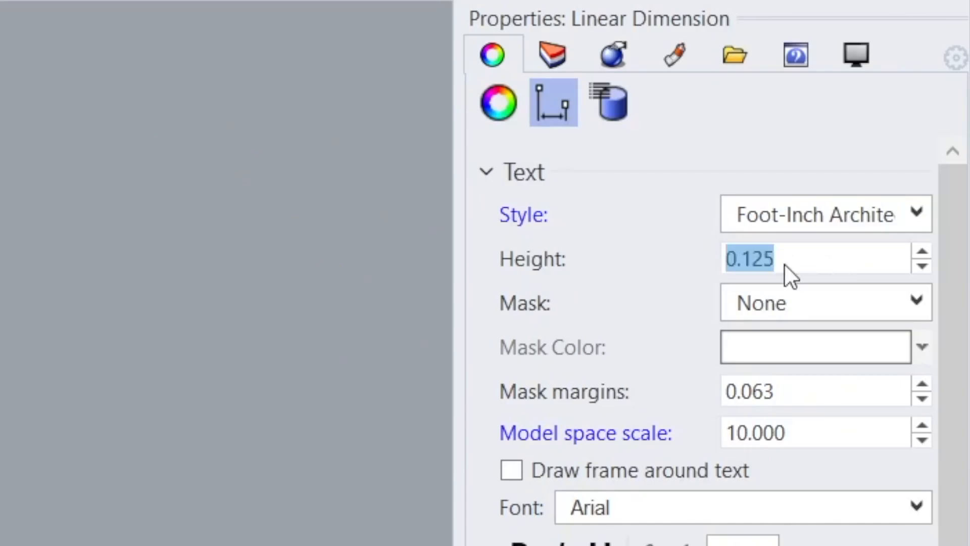
text(0.200)
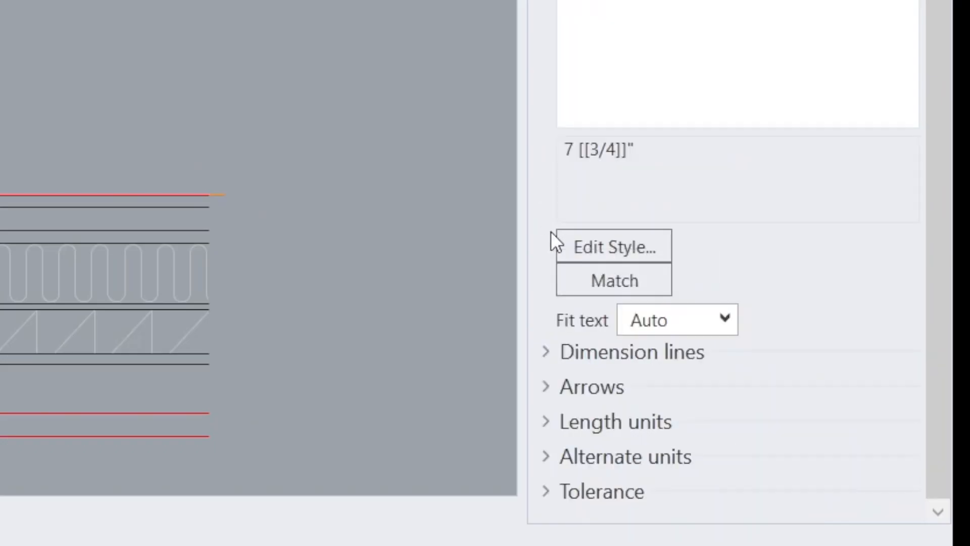
mouse_move(551, 402)
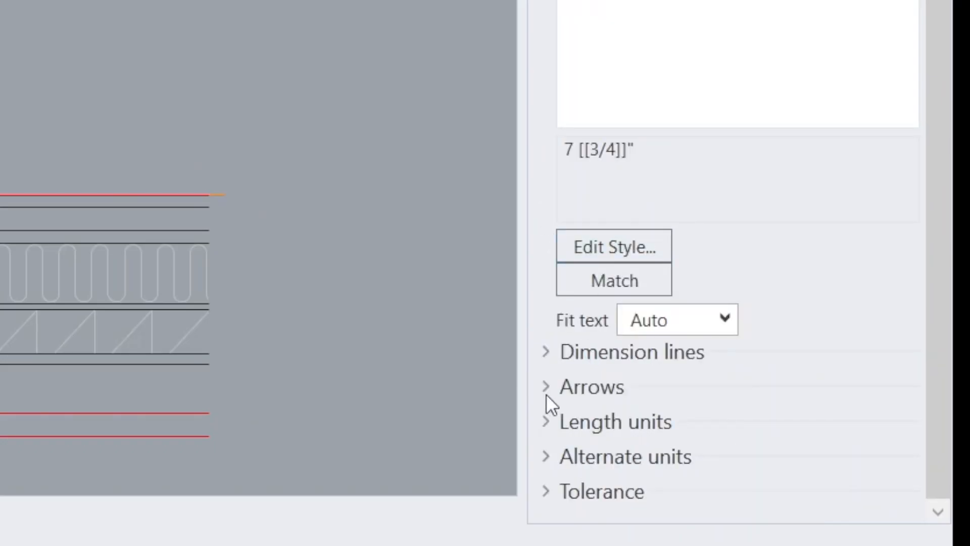
Expand the riser dimension's Arrows settings and change its arrow size.
click(591, 386)
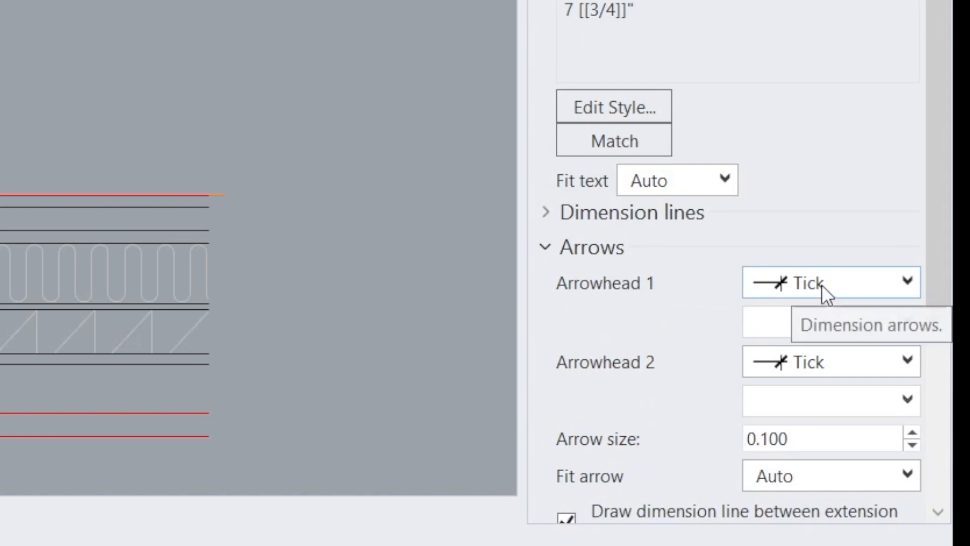
mouse_move(798, 294)
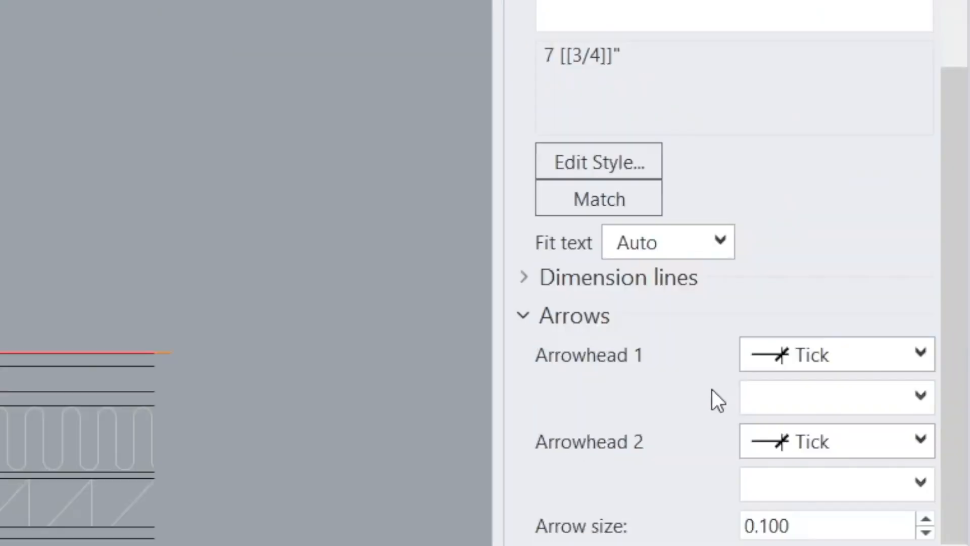
scroll(down, 3)
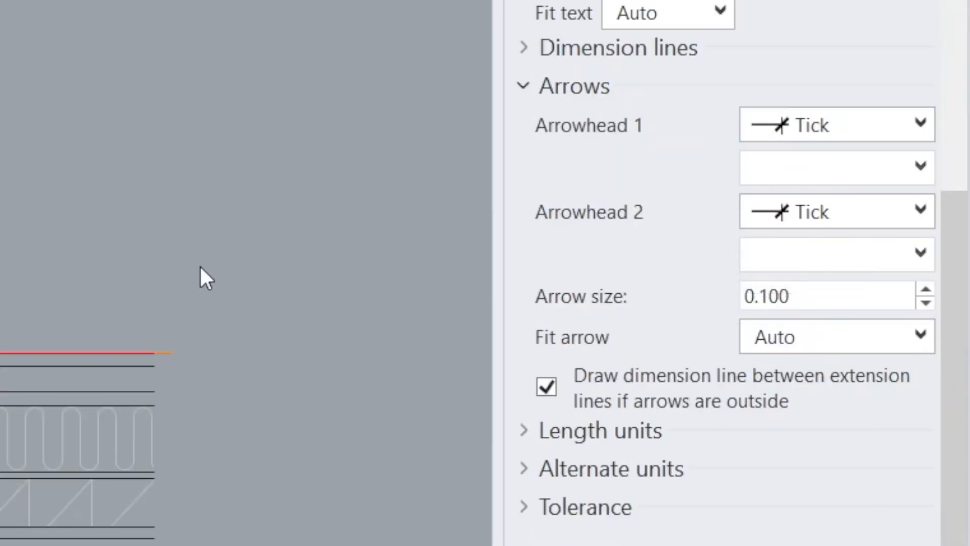
mouse_move(821, 181)
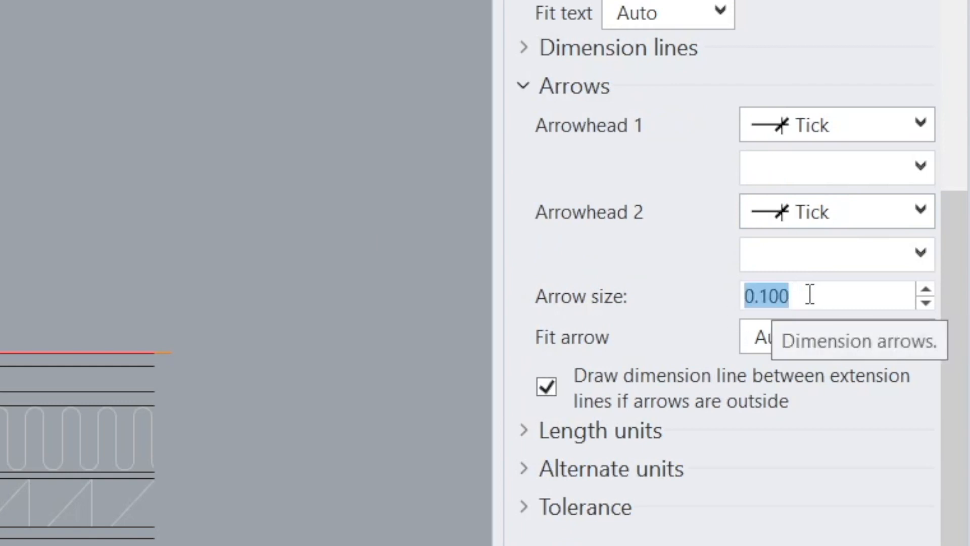
key(Delete)
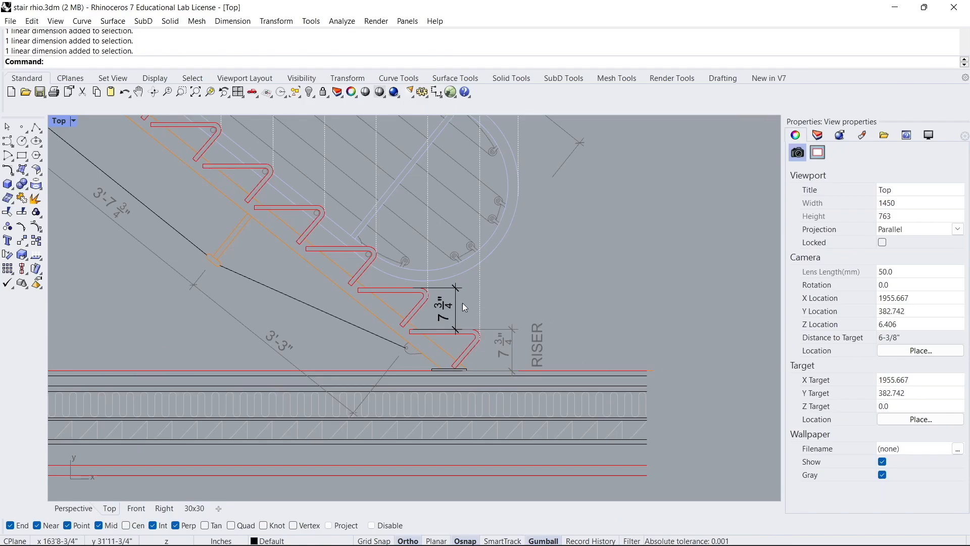
Apply the larger arrow size, preview it on the 30x30 layout, then undo it.
click(436, 307)
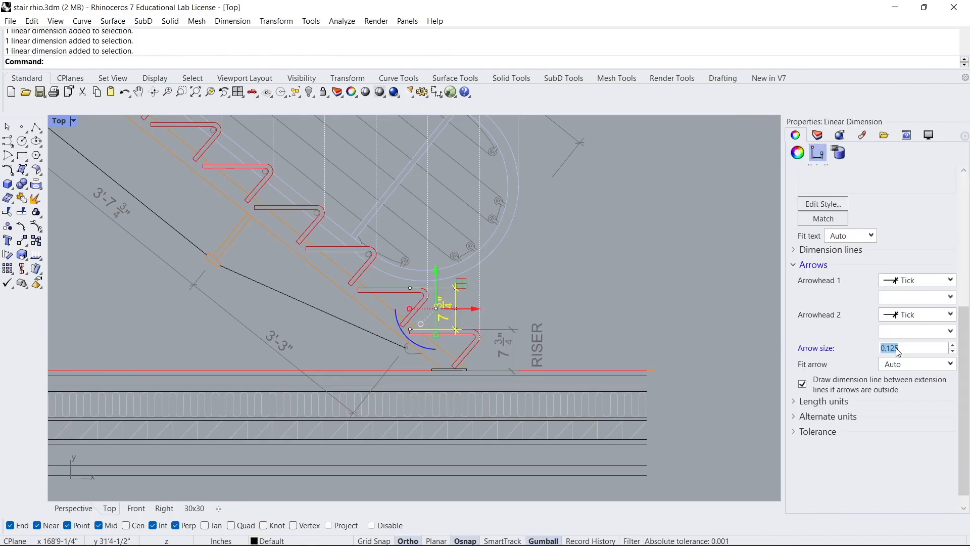
click(581, 291)
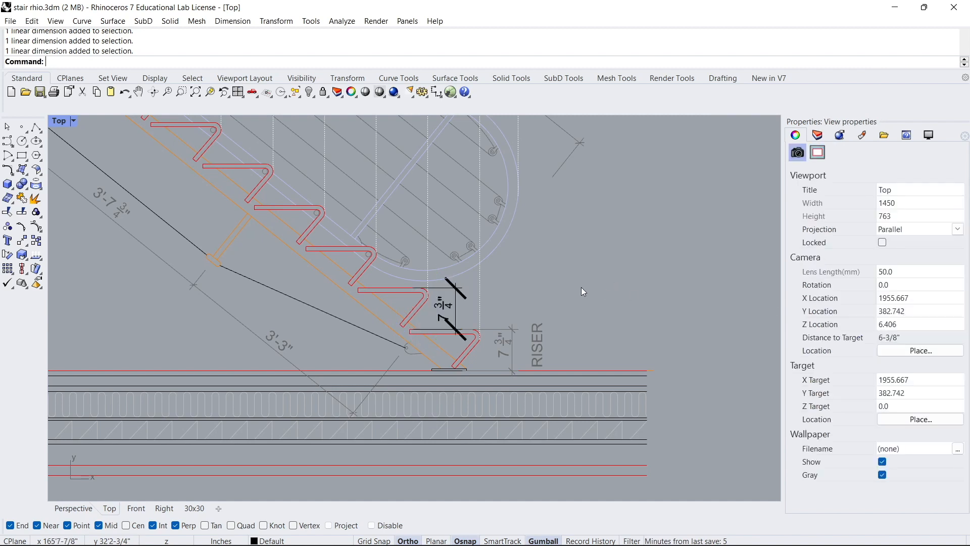
click(194, 507)
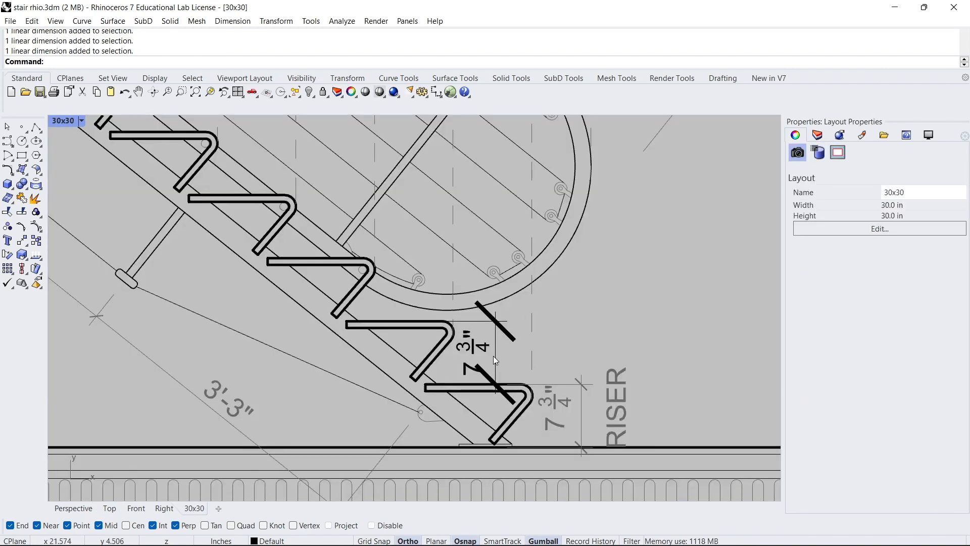
key(ctrl+z)
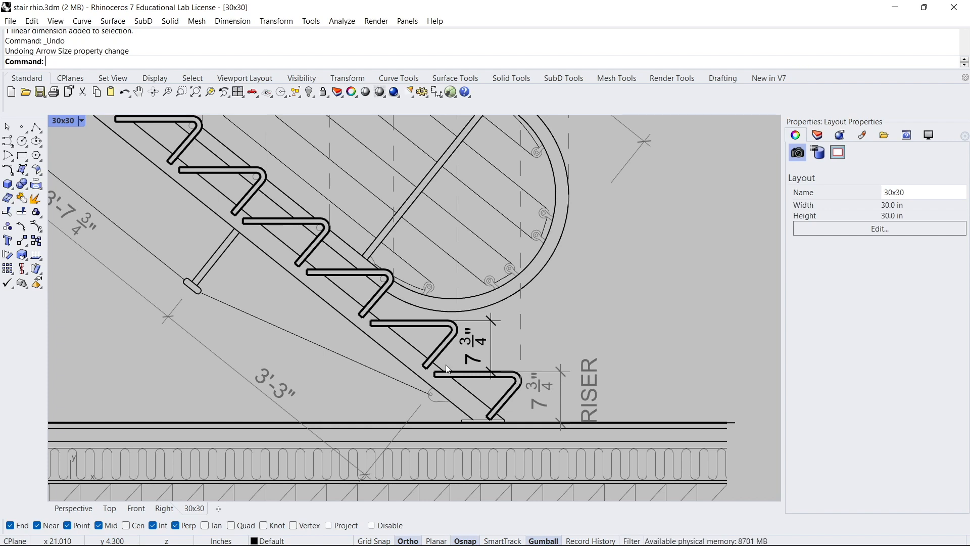
Switch between Top and 30x30 views and review the riser dimension's text settings.
click(817, 135)
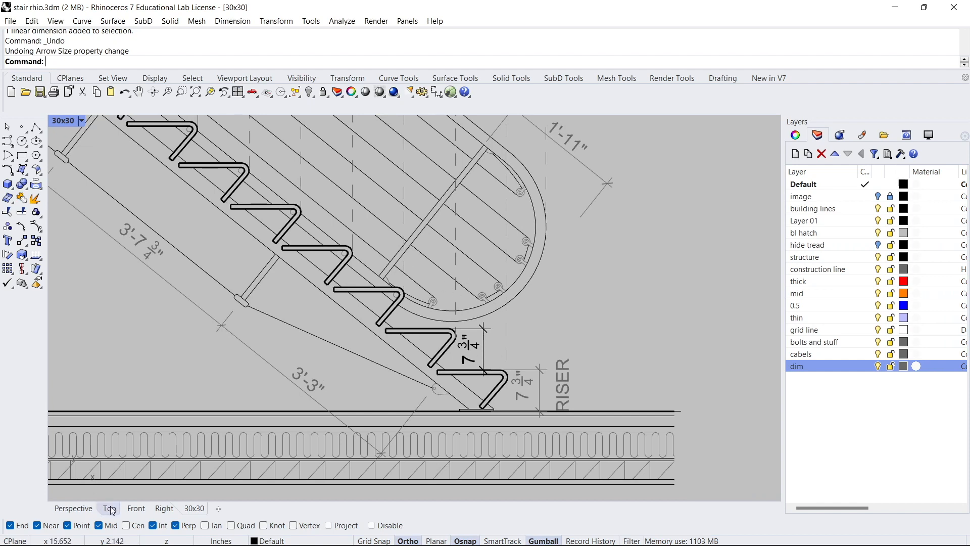
click(110, 508)
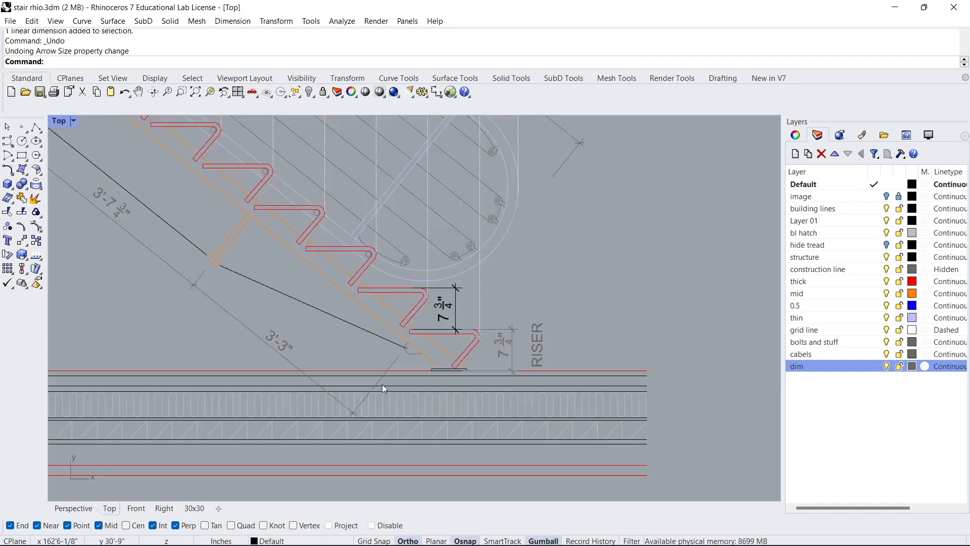
click(194, 508)
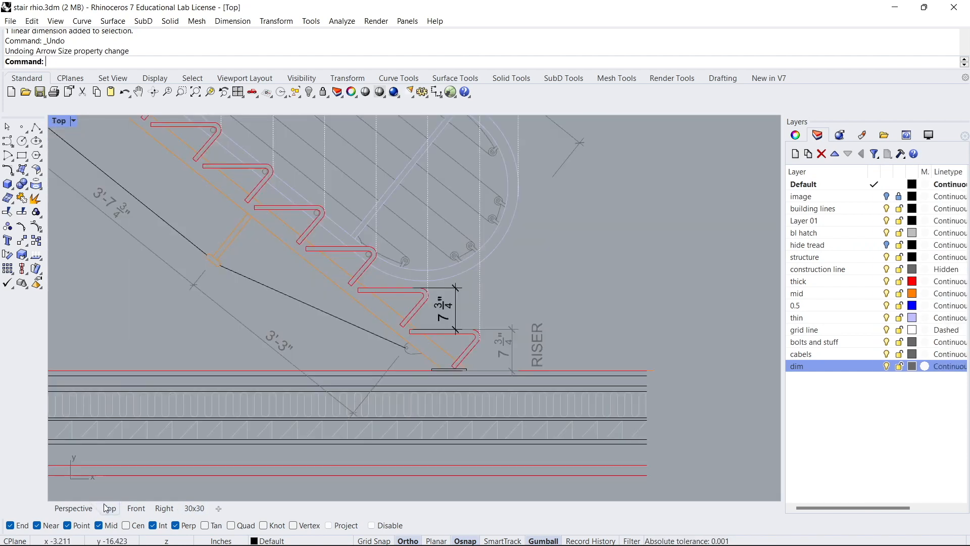
right_click(804, 366)
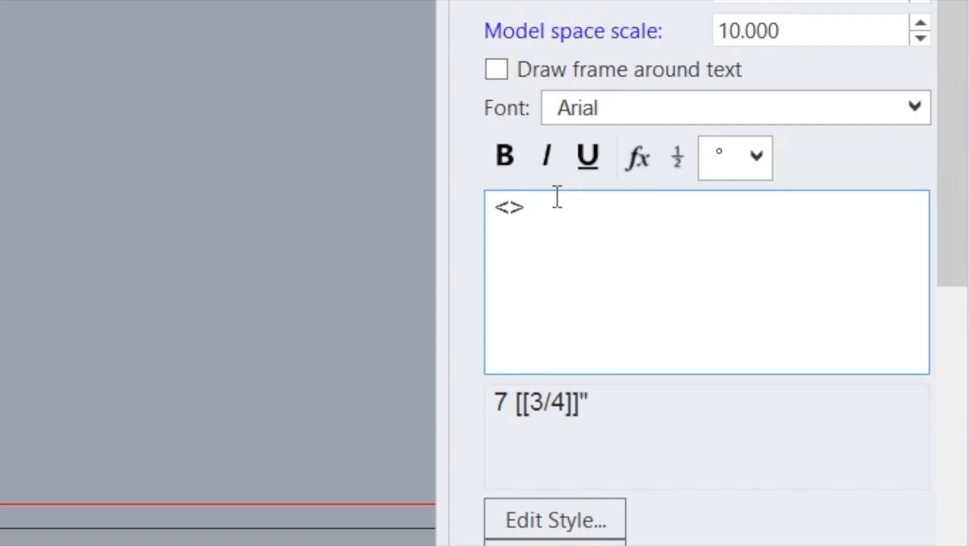
Type RISER on a new line beneath <> in the dimension text and apply it.
text(RI)
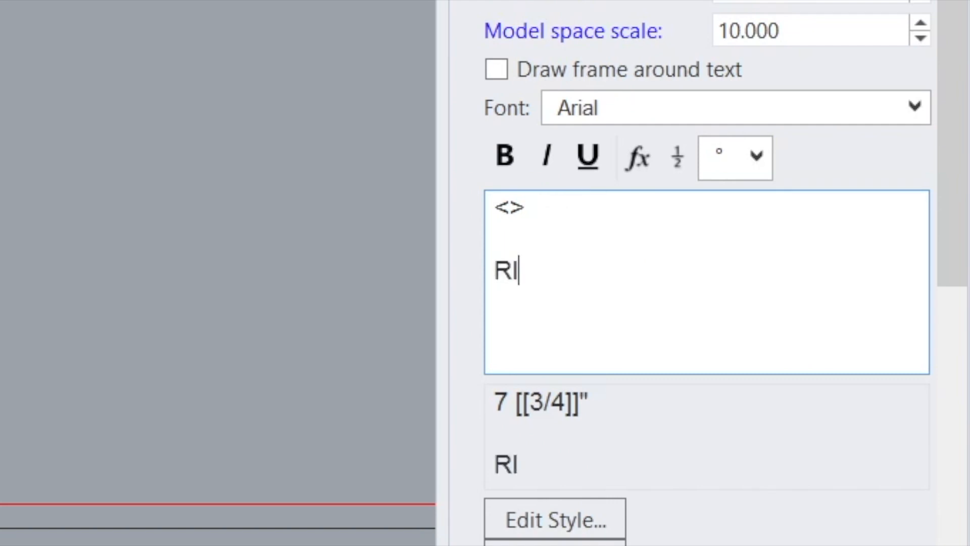
text(SER)
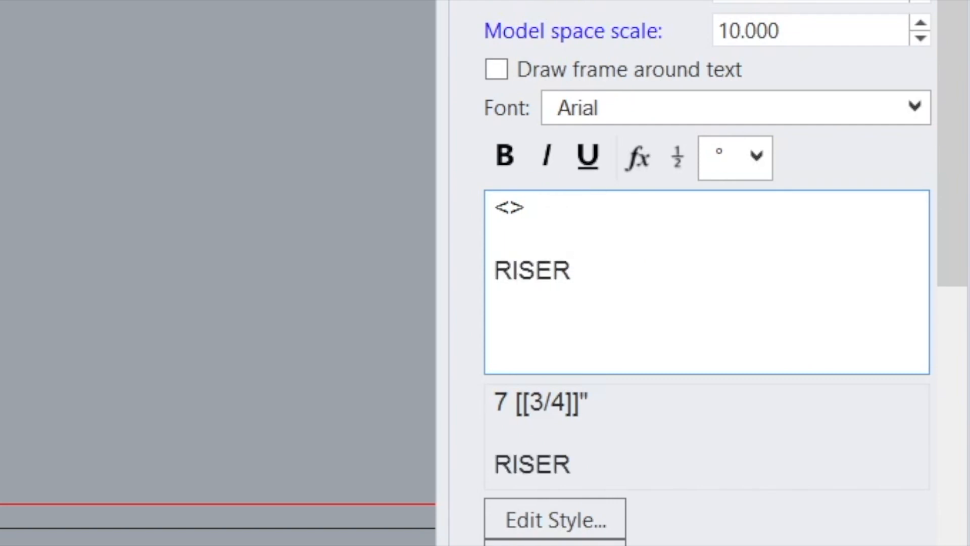
click(570, 271)
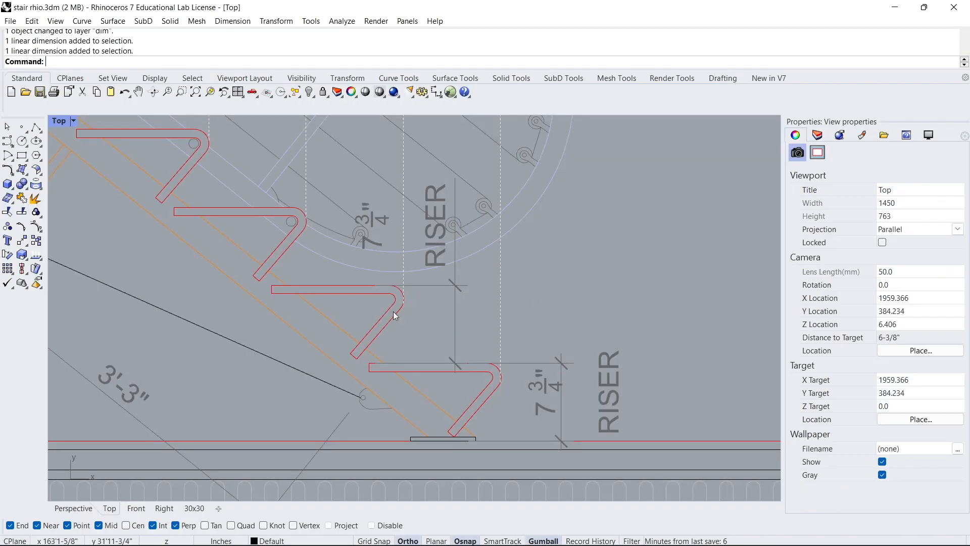
mouse_move(438, 224)
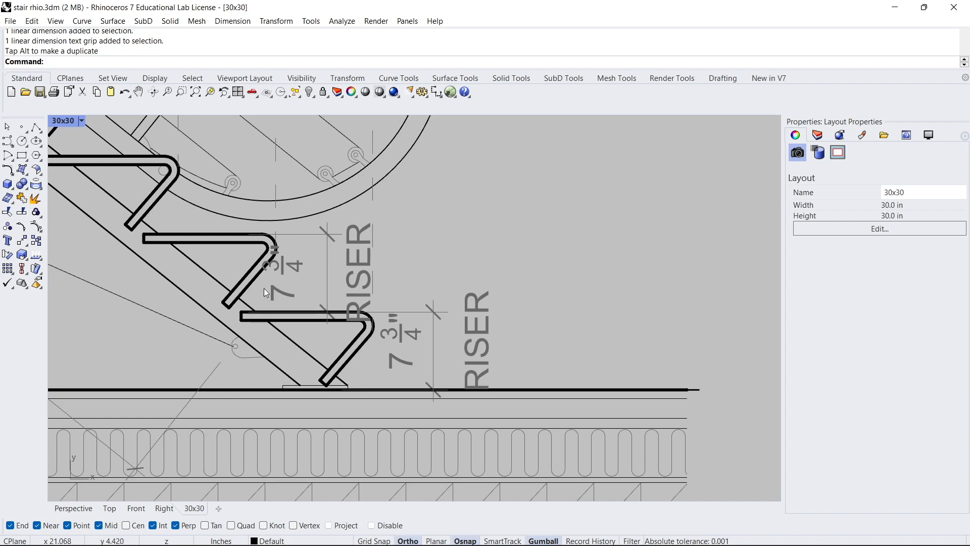
mouse_move(295, 269)
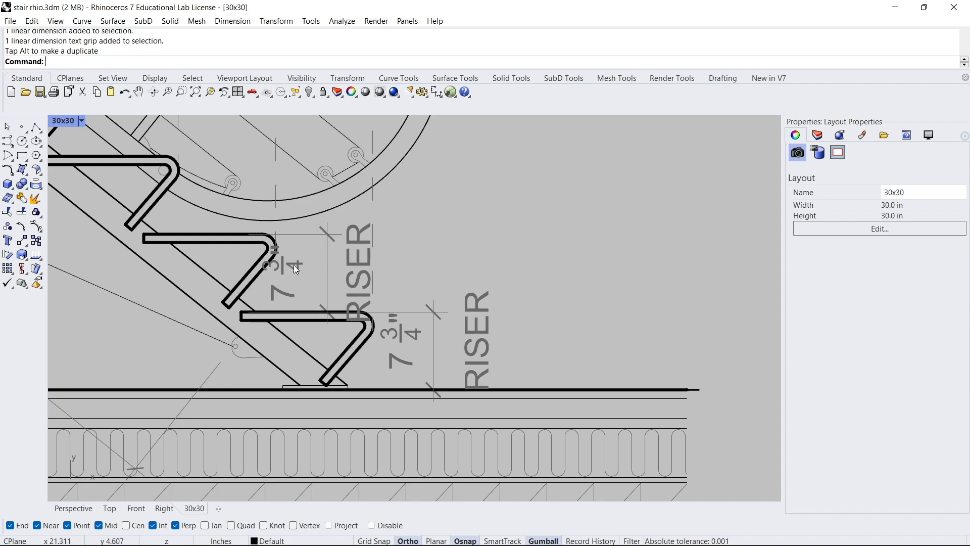
mouse_move(523, 344)
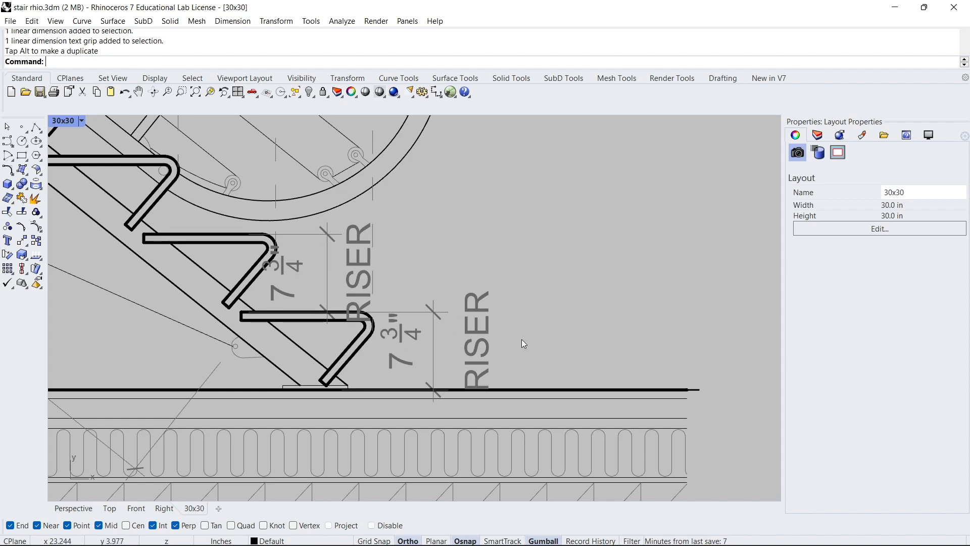
mouse_move(499, 315)
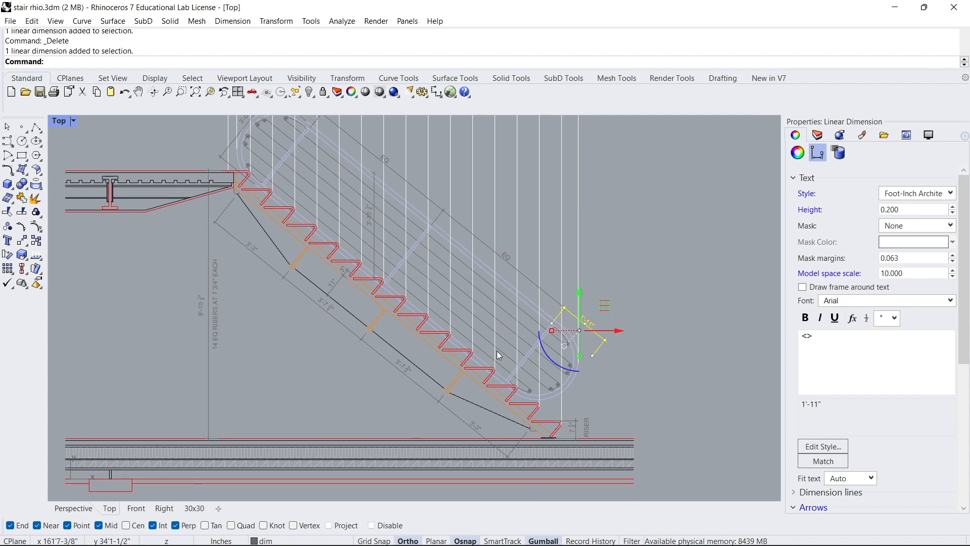
mouse_move(389, 320)
text(DimAligned)
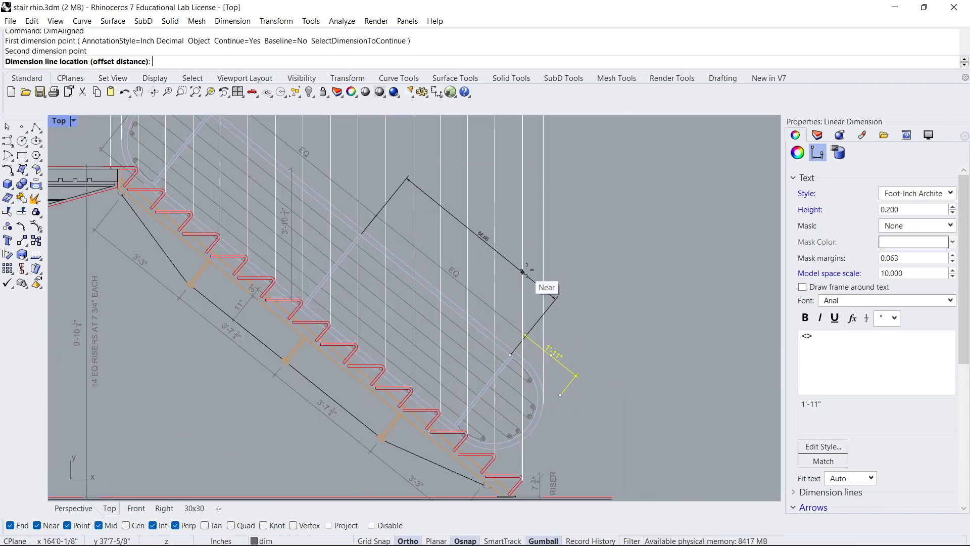
Place the aligned railing dimension point and set Inch Decimal font height to 0.2.
click(557, 300)
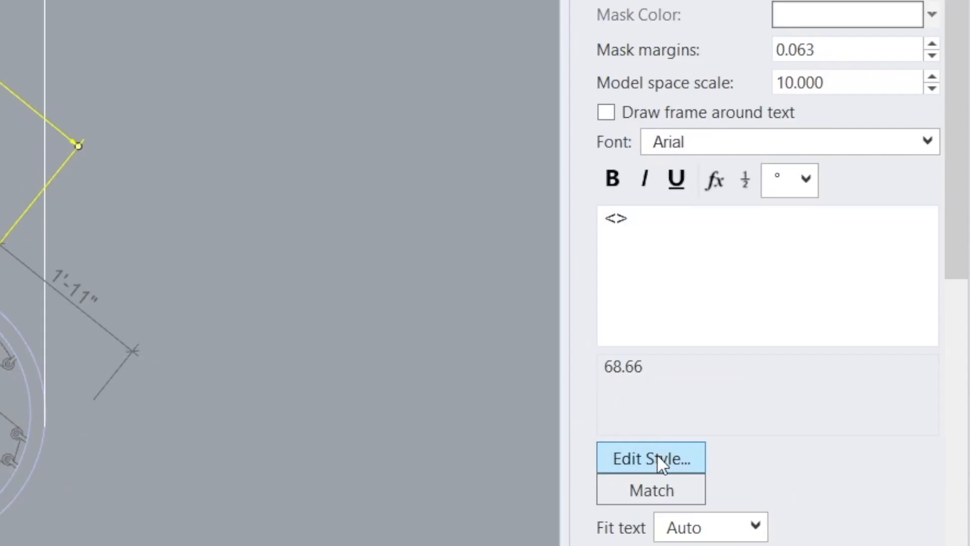
click(742, 394)
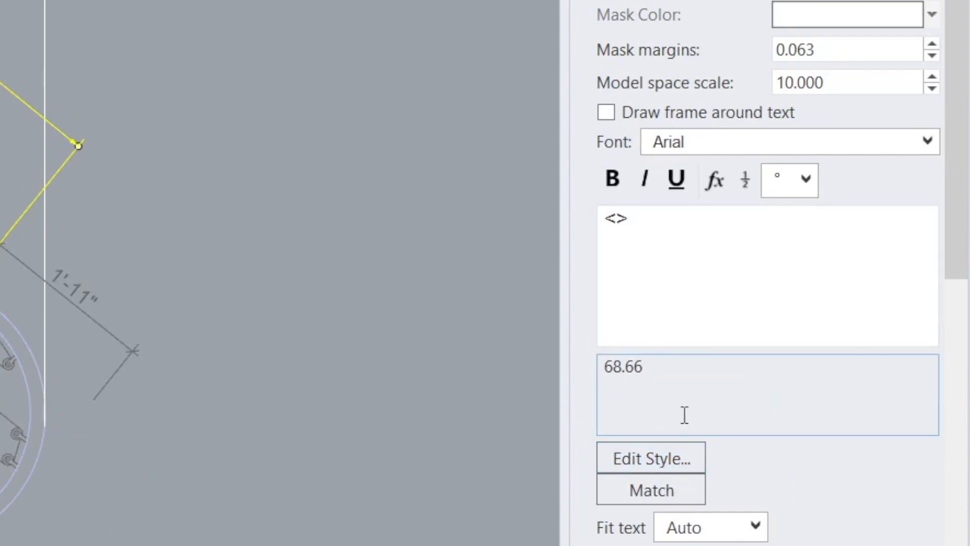
click(649, 458)
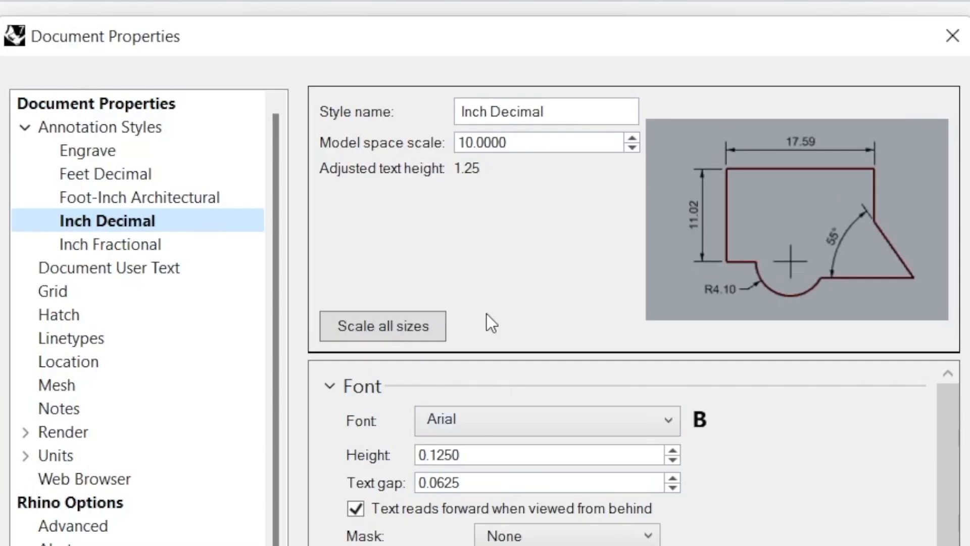
click(138, 197)
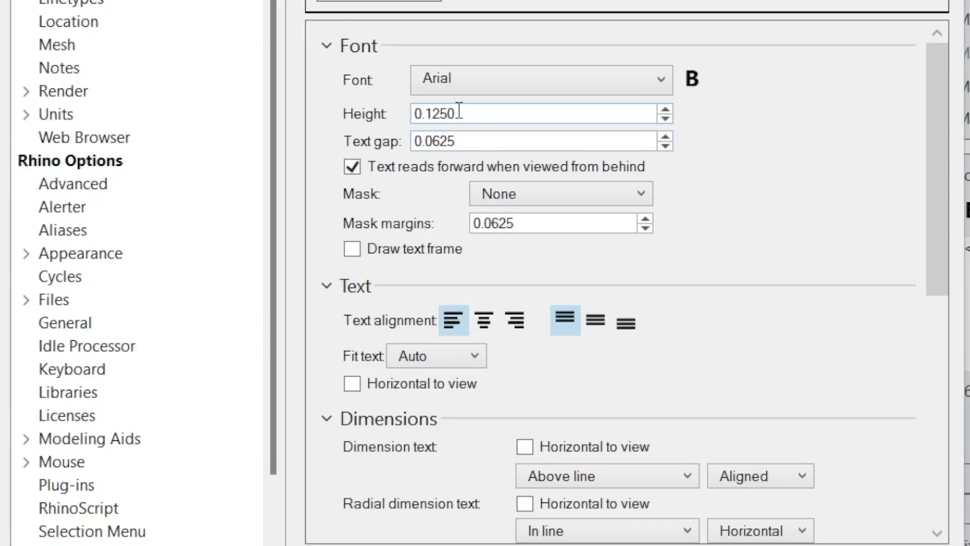
text(.2)
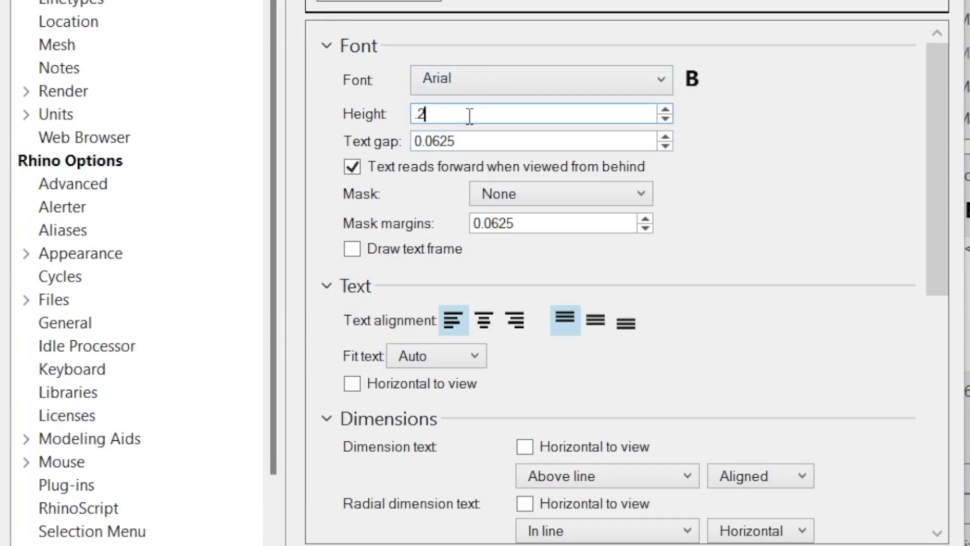
scroll(down, 3)
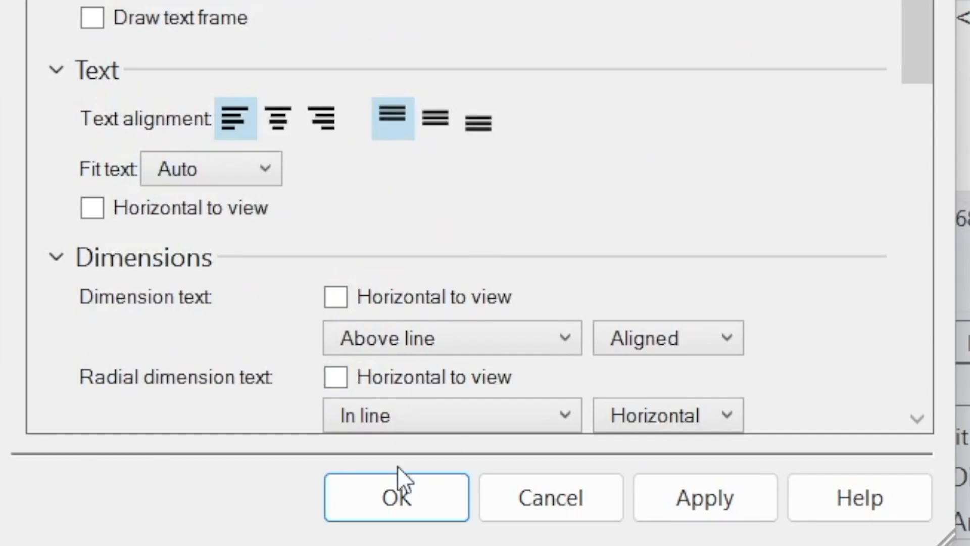
click(397, 496)
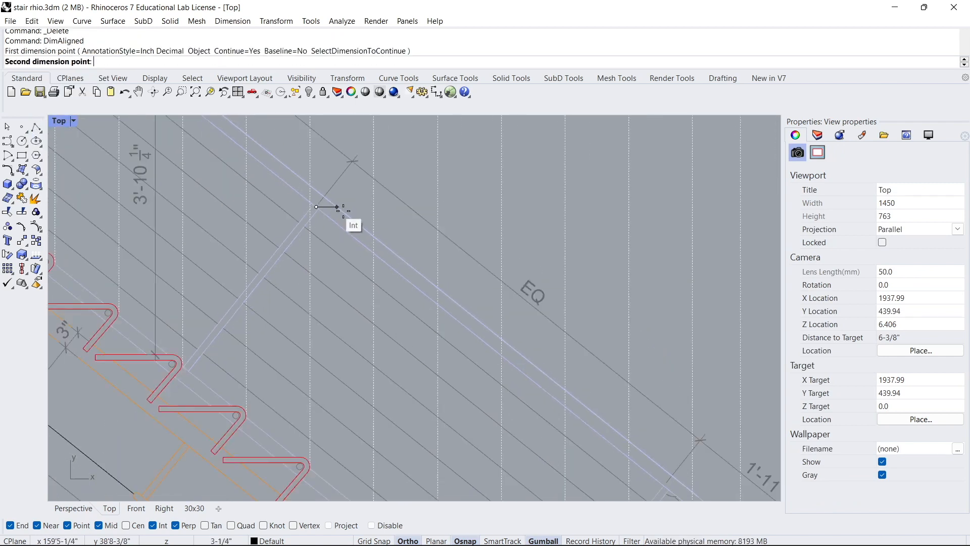
Place the first railing dimension in Foot-Inch Architectural style, then dimension from railing end to midpoint.
click(455, 309)
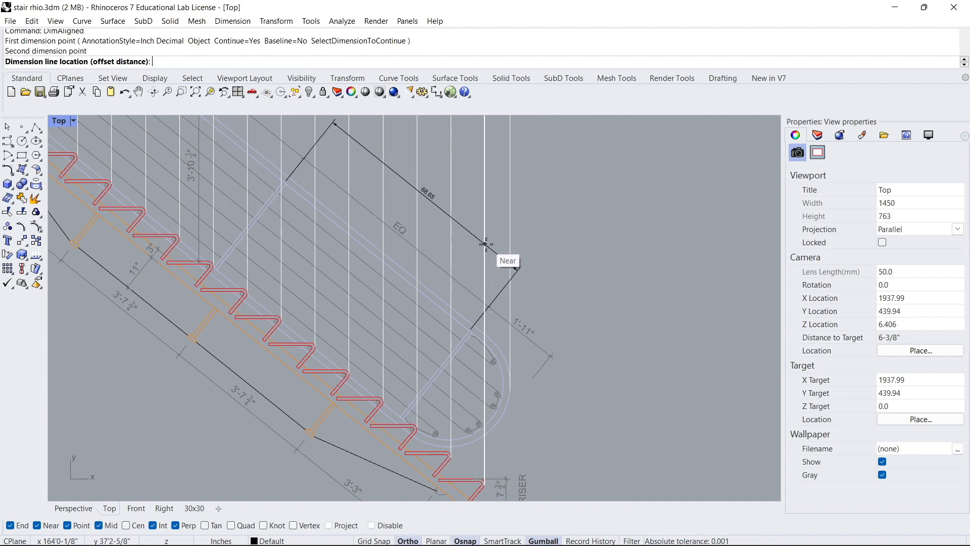
click(469, 242)
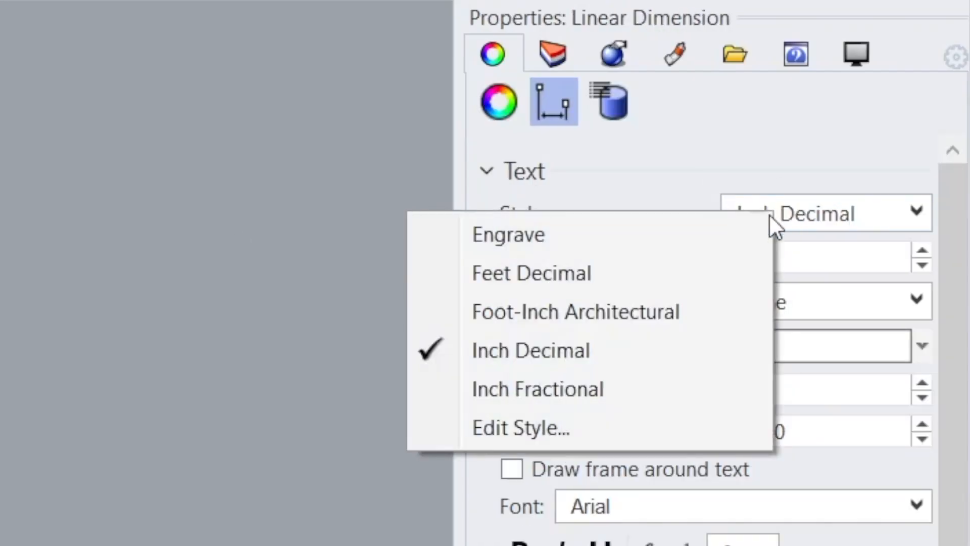
click(574, 311)
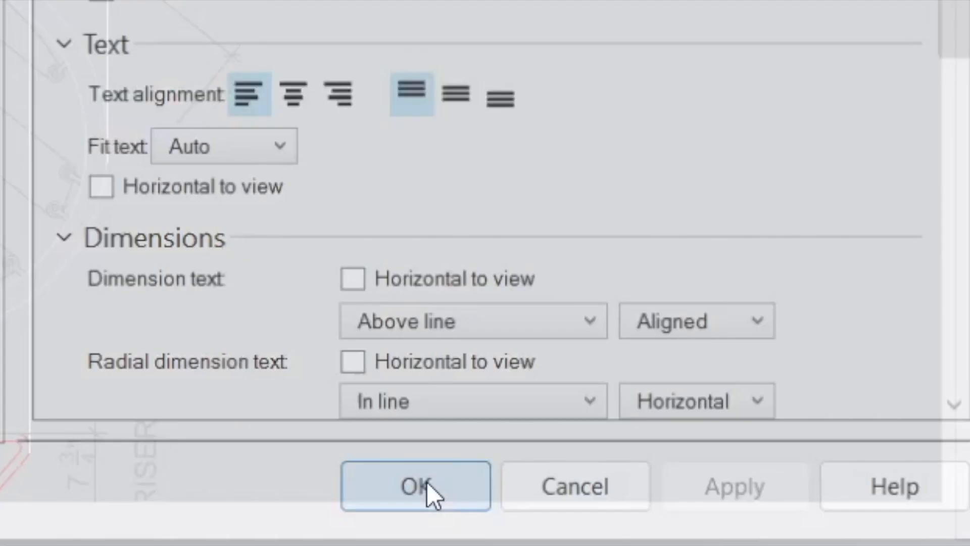
click(415, 485)
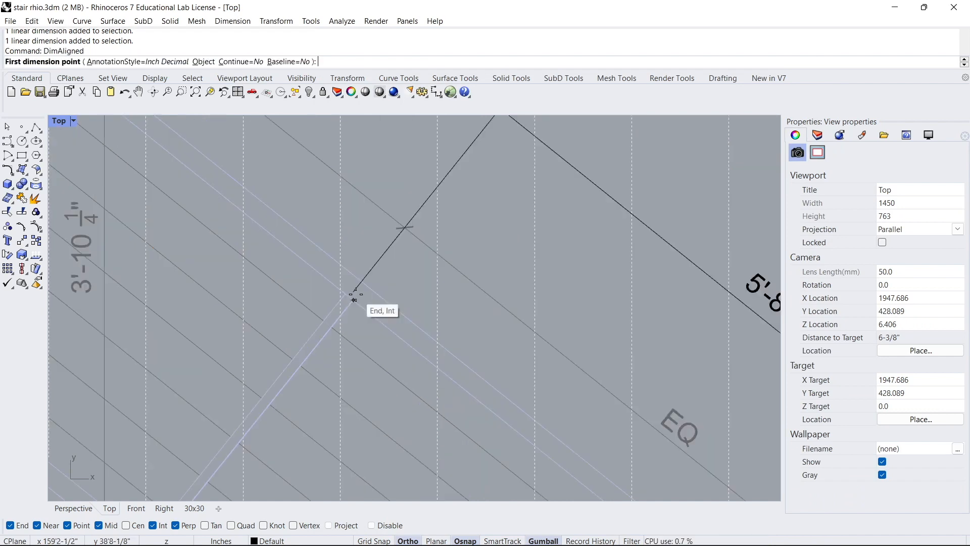
click(355, 297)
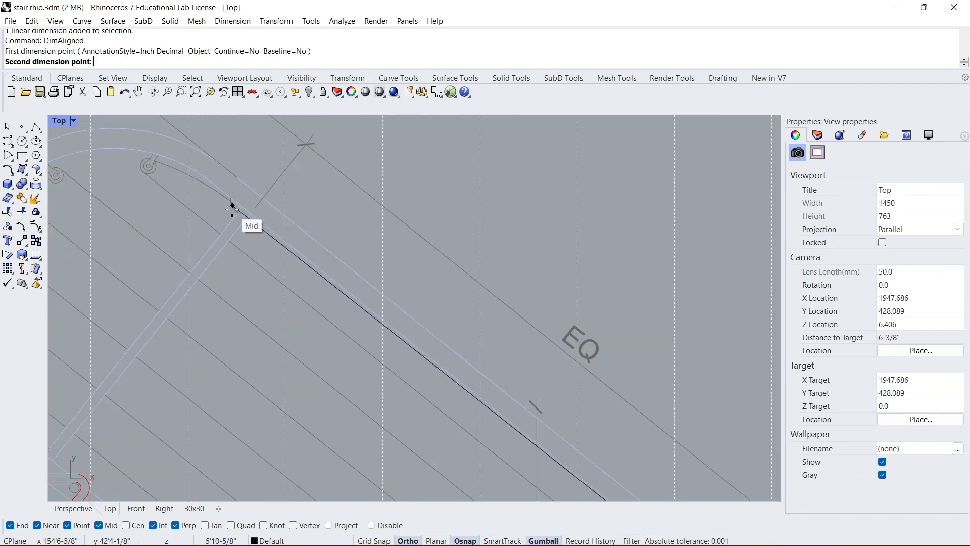
click(526, 307)
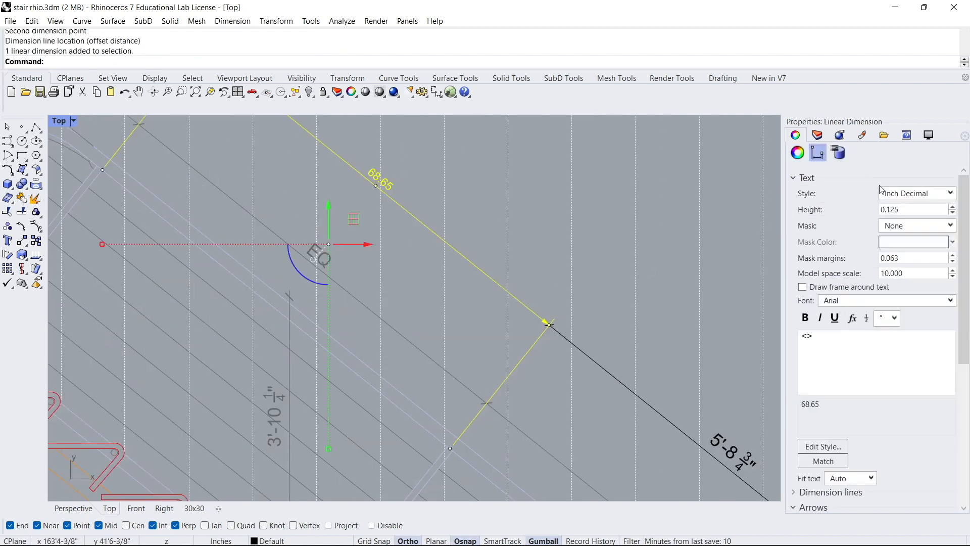
Open the Properties Style dropdown for the second railing dimension to pick Foot-Inch Architectural.
click(916, 193)
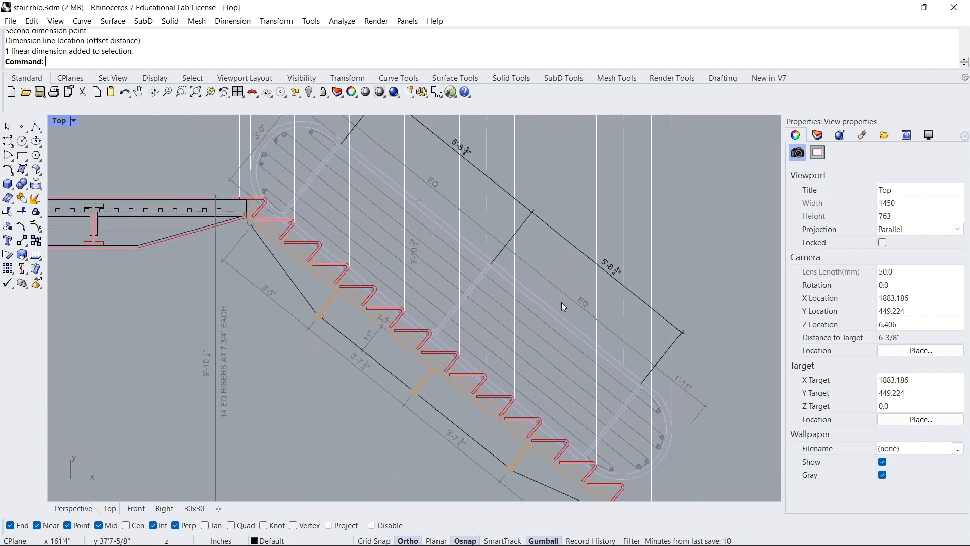
mouse_move(535, 277)
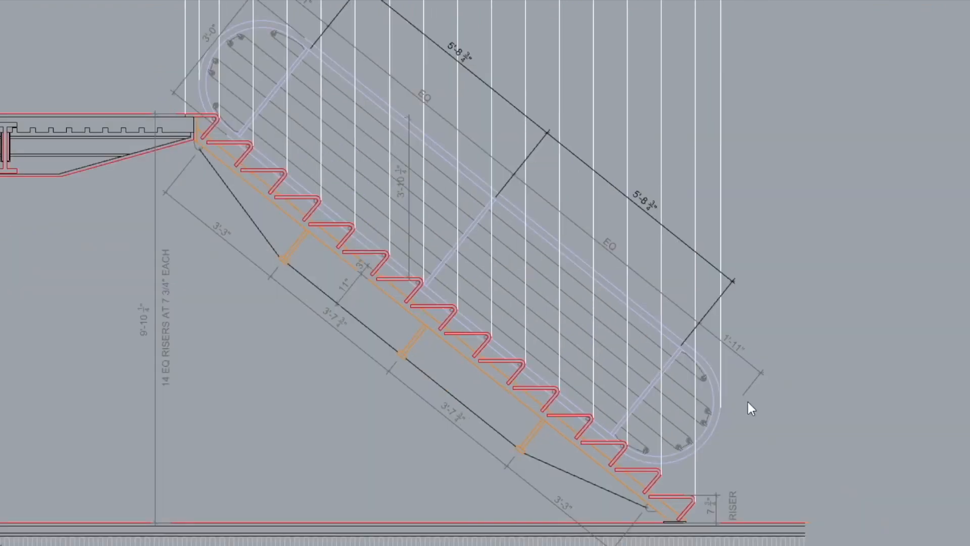
mouse_move(393, 115)
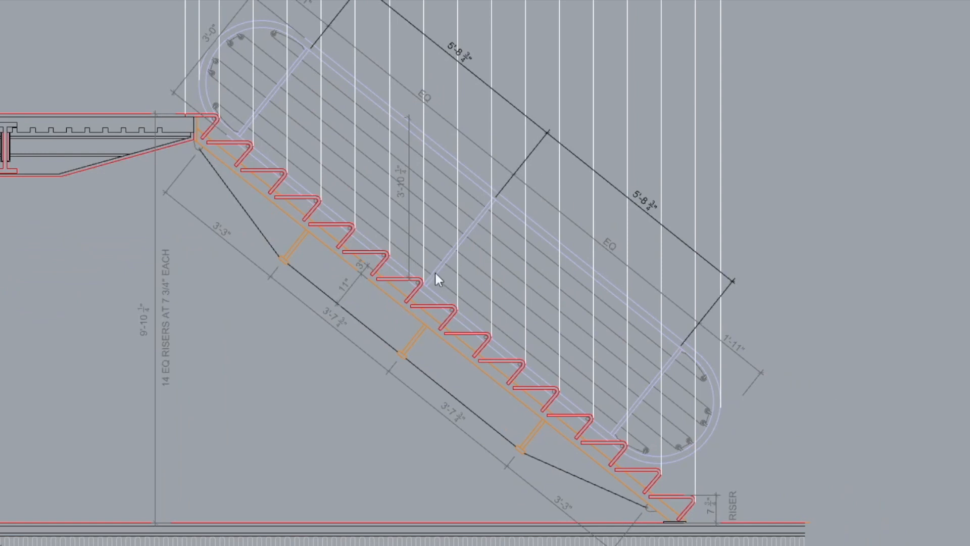
mouse_move(456, 248)
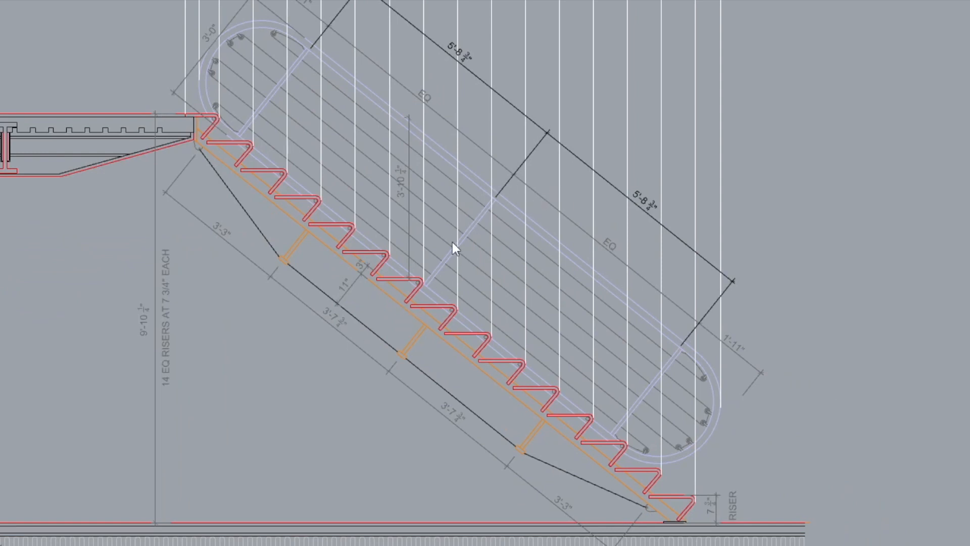